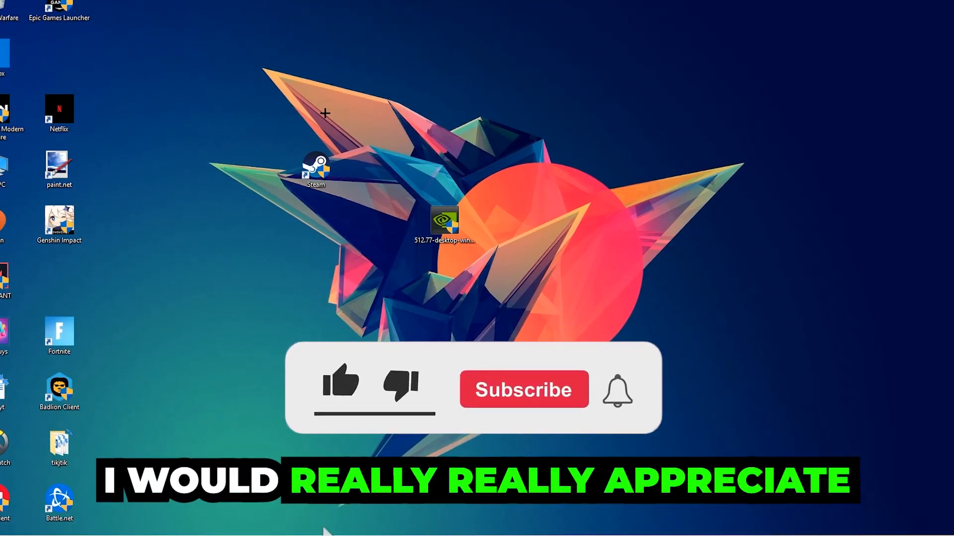
Step: Find Windows Defender Firewall from Start search and show its list of allowed apps
{"action": "left_click", "coordinate": [340, 385]}
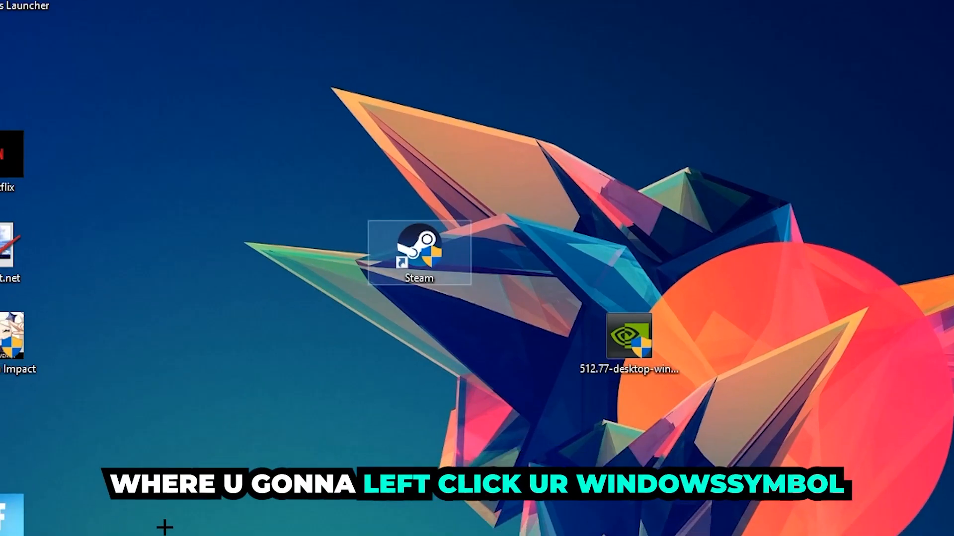
{"action": "left_click", "coordinate": [10, 524]}
{"action": "type", "text": "w"}
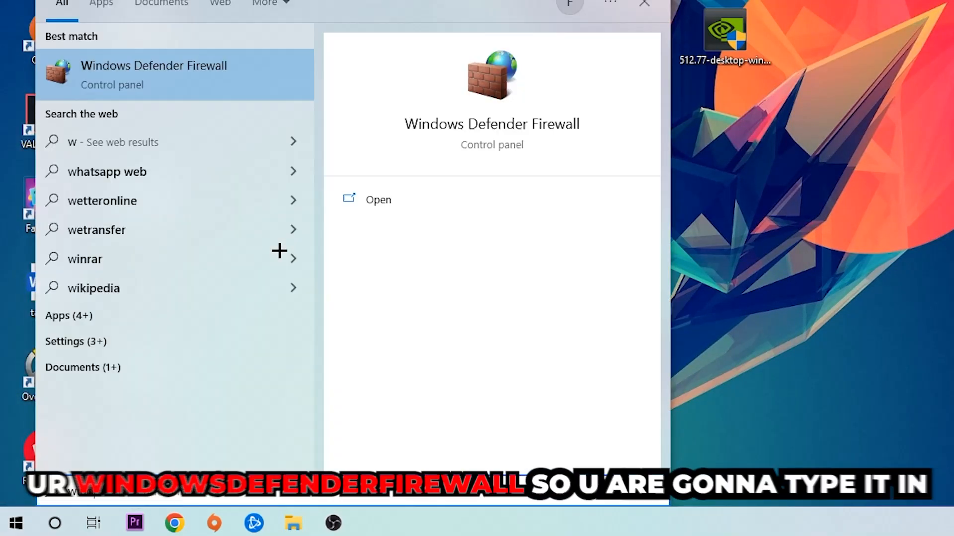
{"action": "type", "text": "ind"}
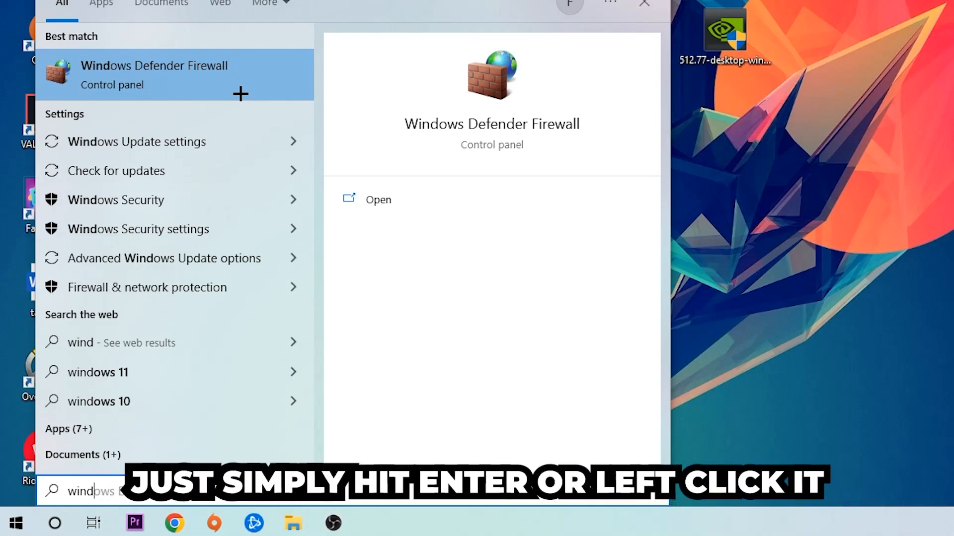
{"action": "left_click", "coordinate": [154, 75]}
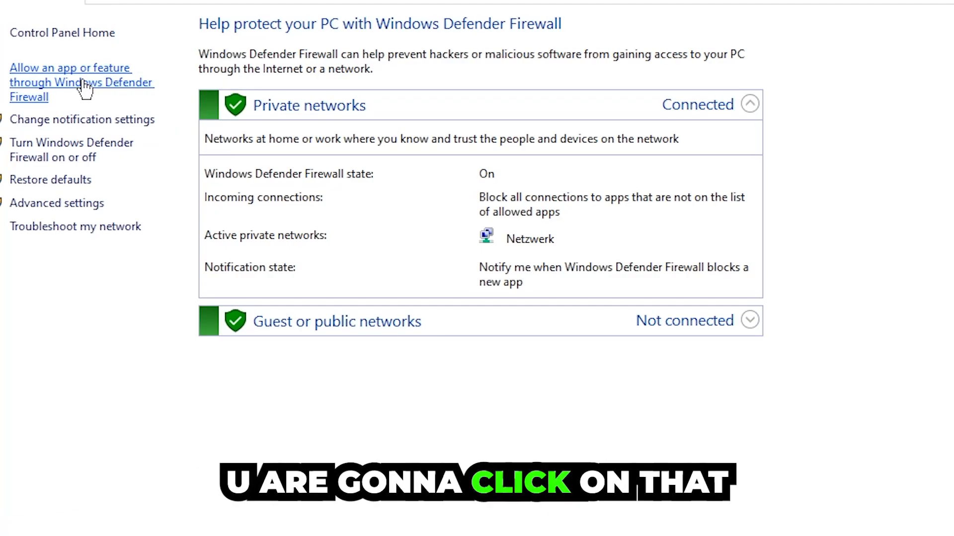
{"action": "left_click", "coordinate": [70, 82]}
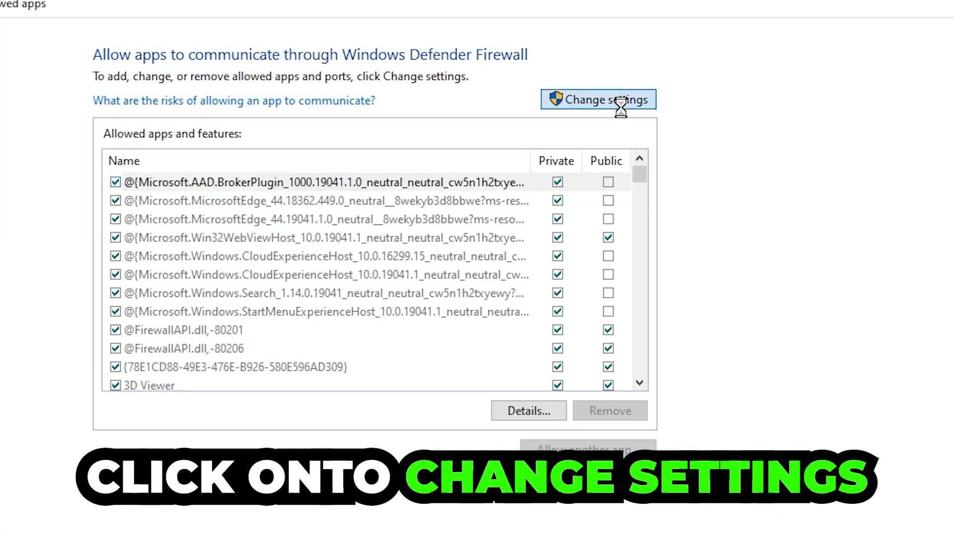
Step: Unlock the allowed apps list with Change settings and start allowing another app
{"action": "left_click", "coordinate": [597, 99]}
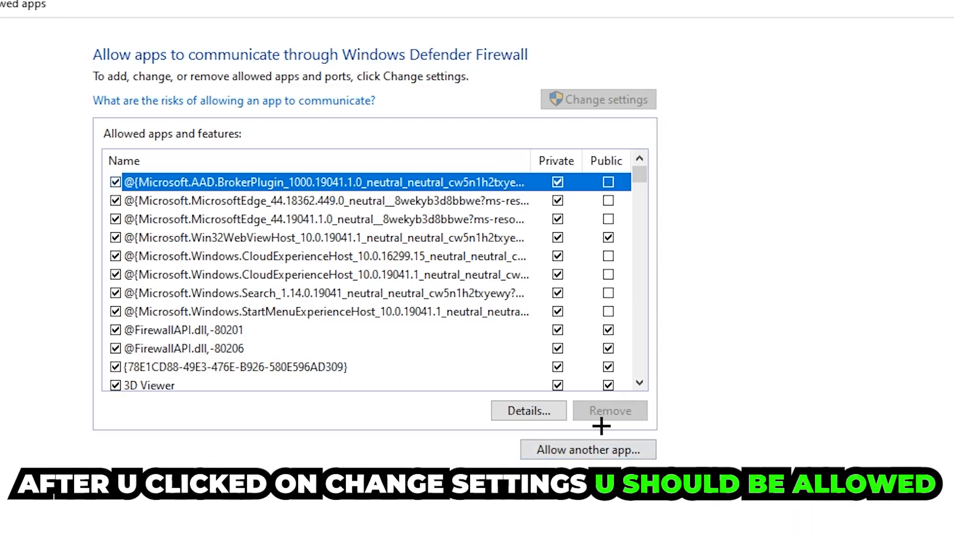
{"action": "left_click", "coordinate": [586, 449]}
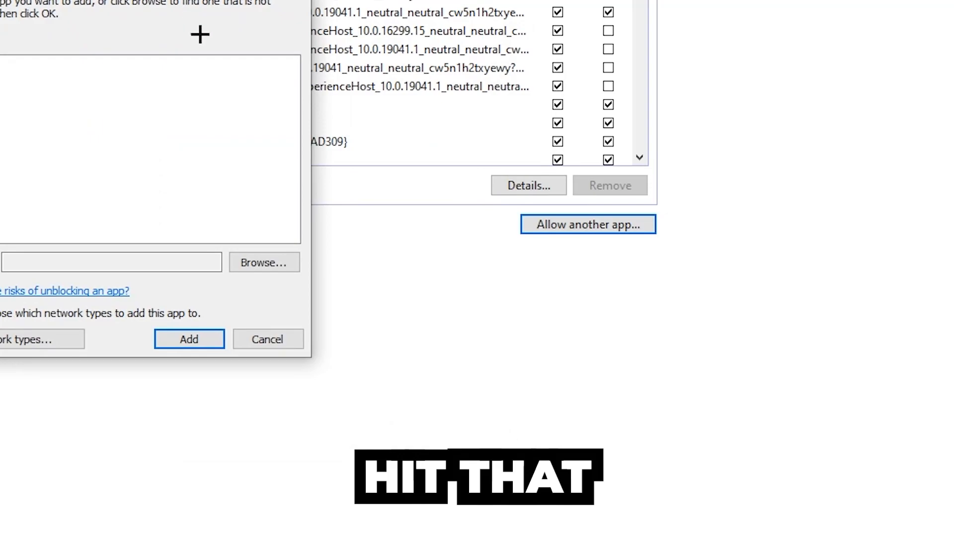
{"action": "mouse_move", "coordinate": [145, 142]}
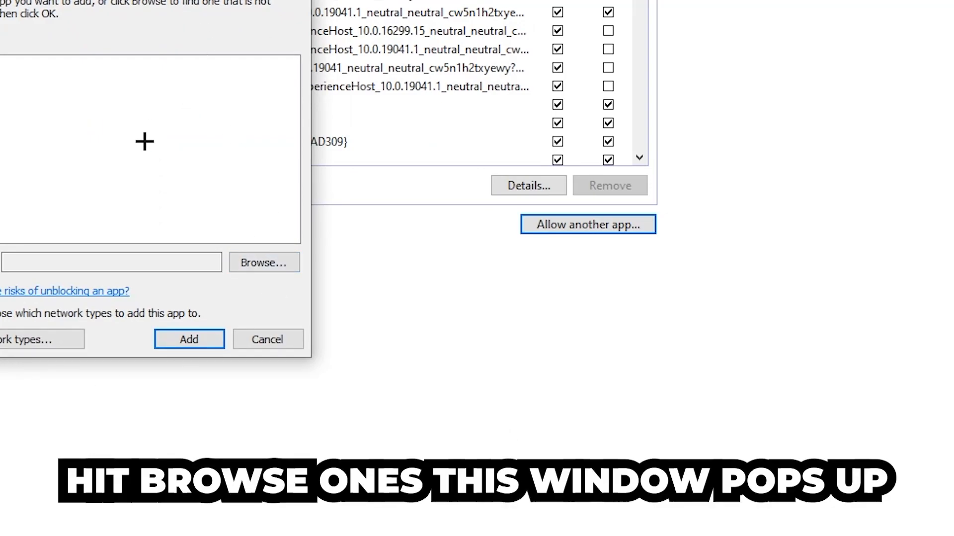
Step: Browse to the program's .exe on disk and add it to the allowed apps
{"action": "left_click", "coordinate": [263, 263]}
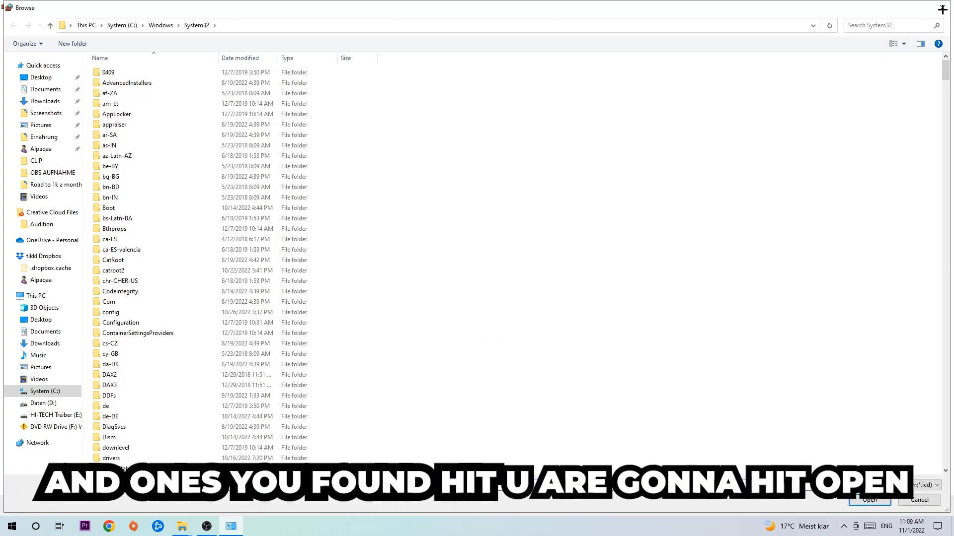
{"action": "left_click", "coordinate": [869, 500]}
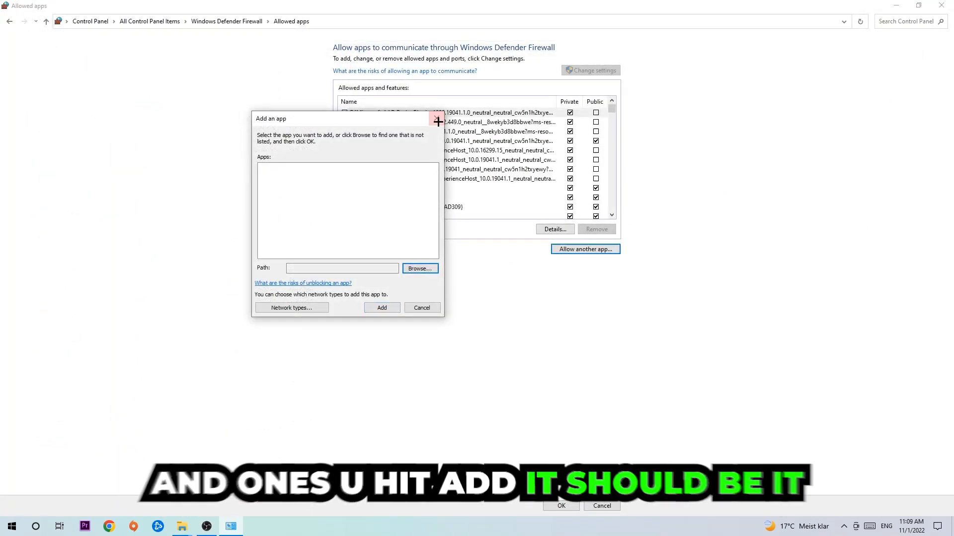
{"action": "left_click", "coordinate": [421, 307]}
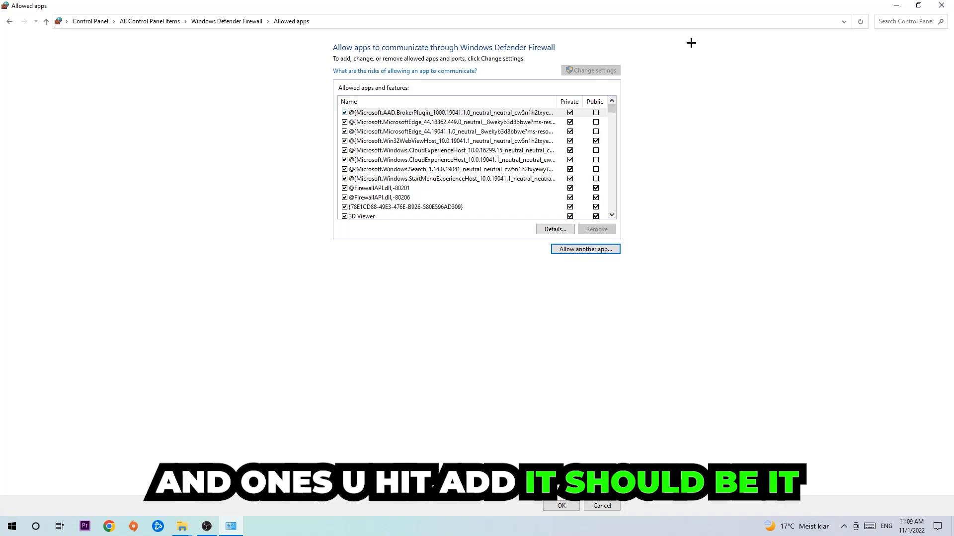